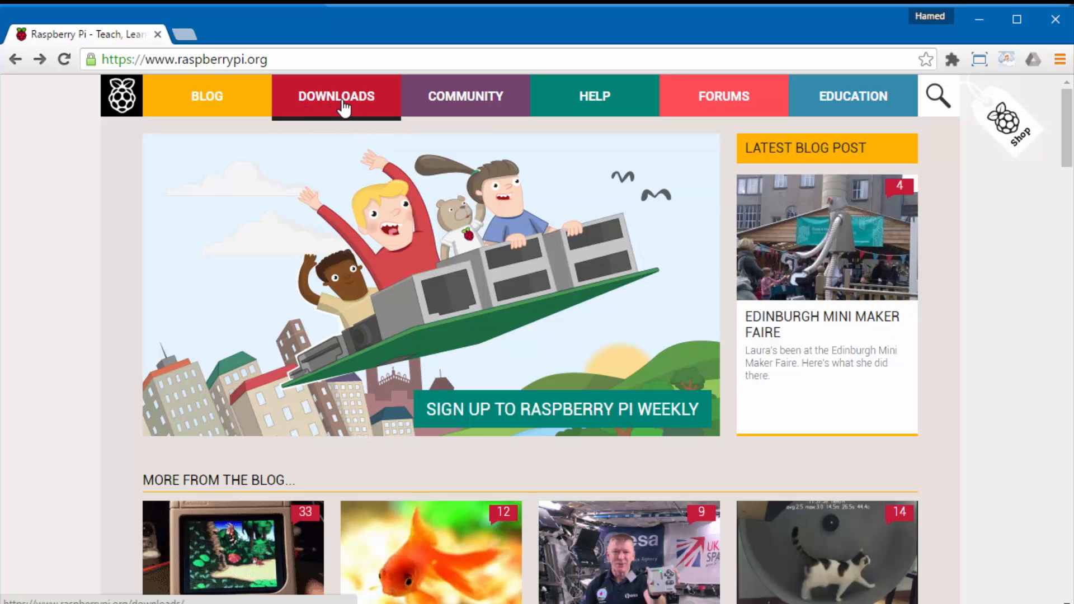
Download the Ubuntu MATE 16.04 Beta 2 Raspberry Pi image from the European CDN link on raspberrypi.org
{"action": "left_click", "coordinate": [336, 96]}
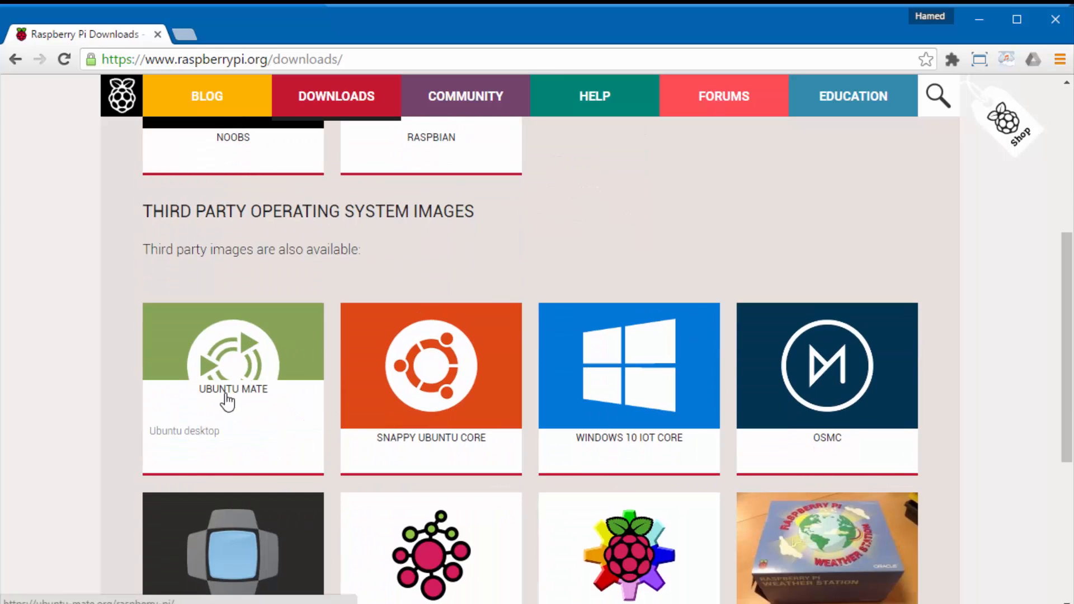
{"action": "left_click", "coordinate": [232, 367]}
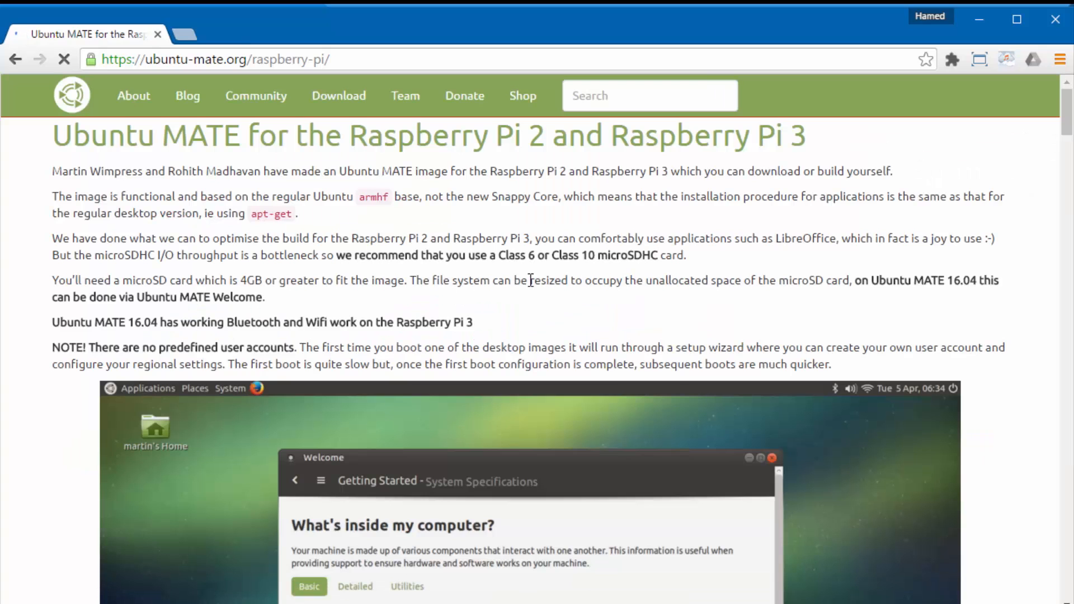
{"action": "scroll", "scroll_direction": "down", "scroll_amount": 3}
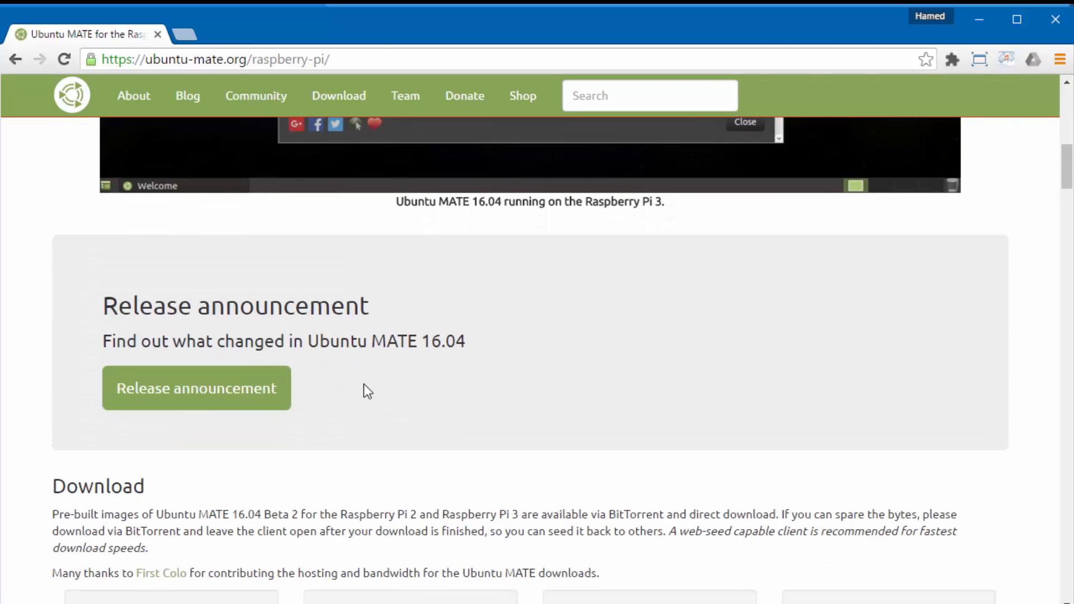
{"action": "scroll", "scroll_direction": "down", "scroll_amount": 3}
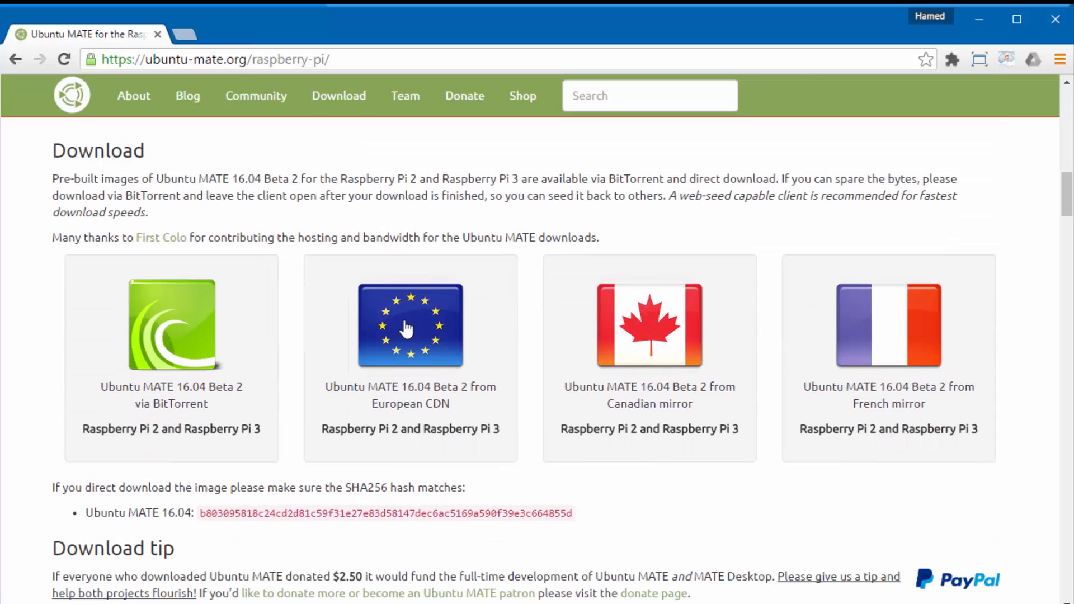
{"action": "left_click", "coordinate": [410, 325]}
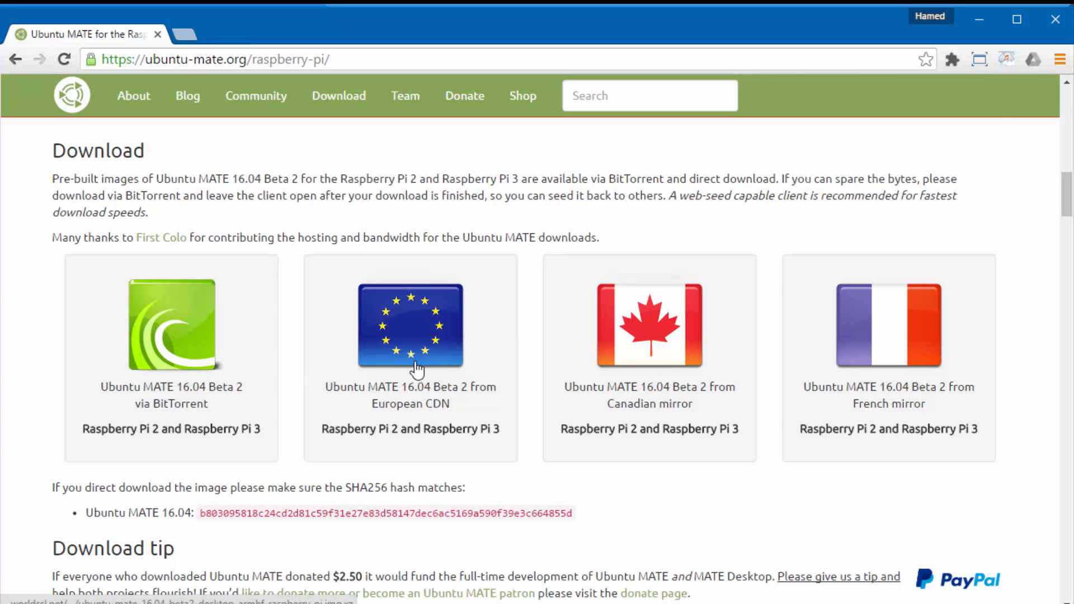
{"action": "mouse_move", "coordinate": [891, 345]}
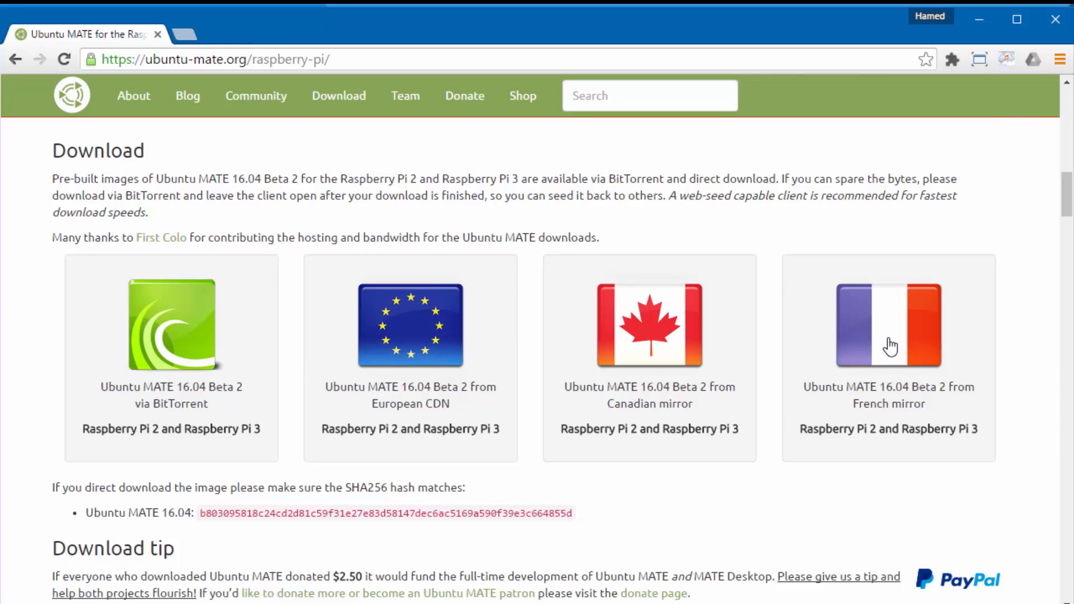
{"action": "left_click", "coordinate": [888, 324]}
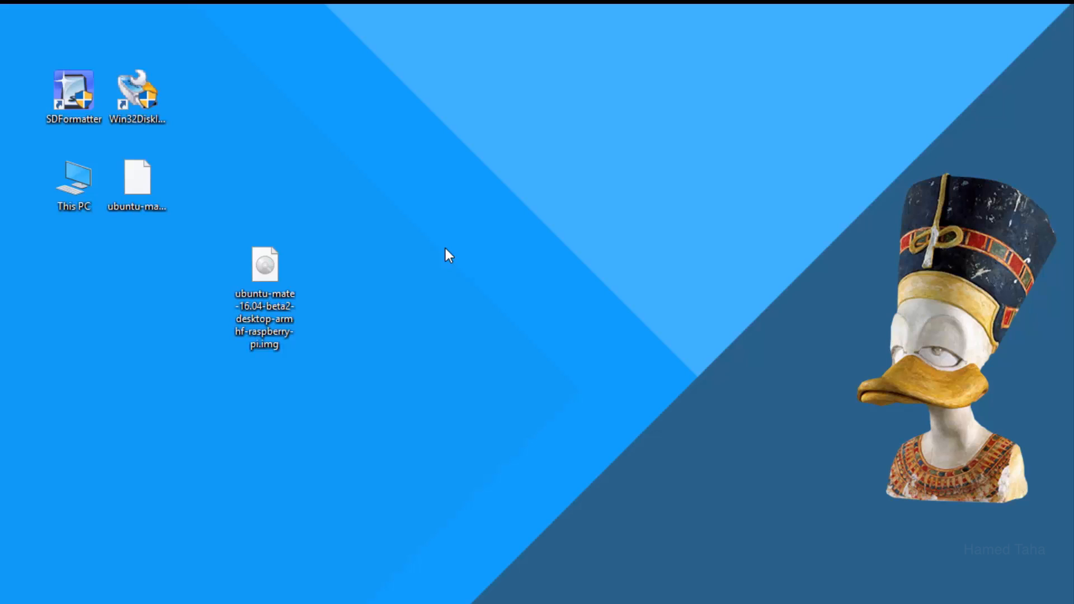
Launch SD Formatter and start a quick format of the card with volume label MATE
{"action": "left_click", "coordinate": [73, 89]}
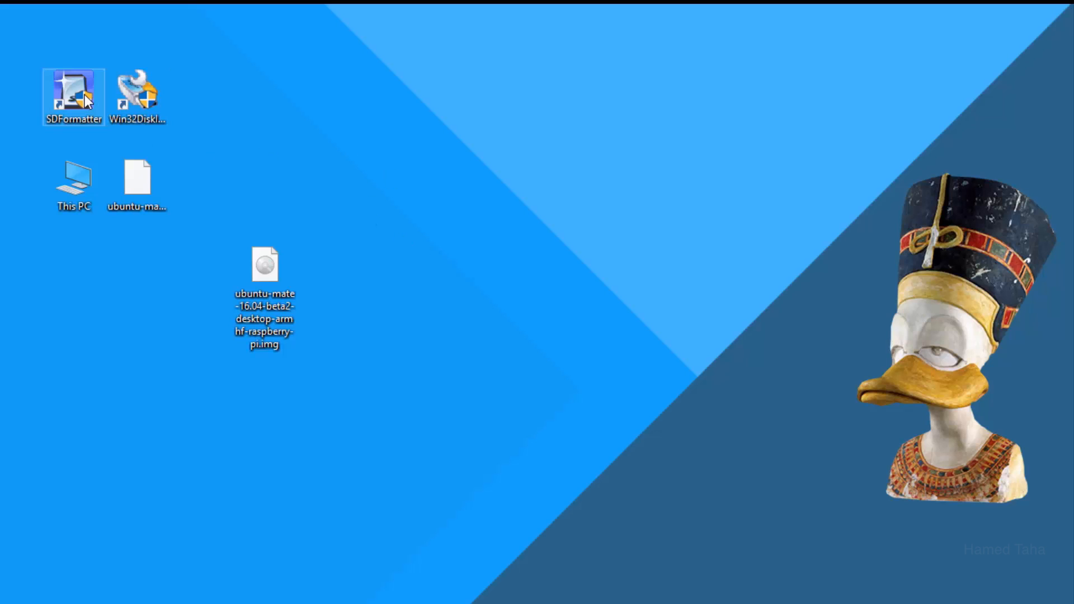
{"action": "double_click", "coordinate": [74, 96]}
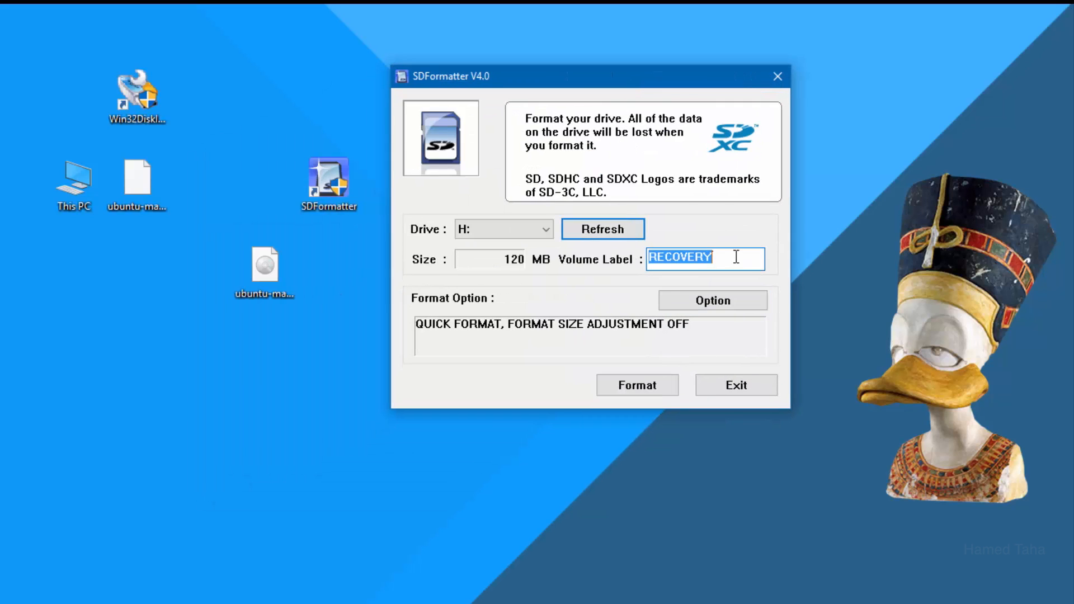
{"action": "type", "text": "mate"}
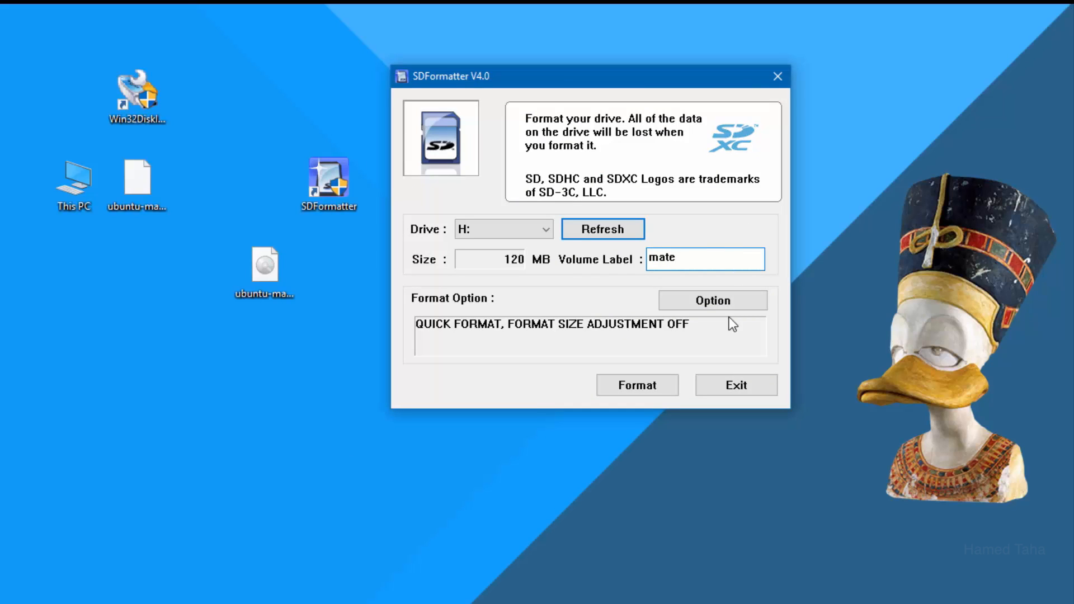
{"action": "left_click", "coordinate": [637, 384]}
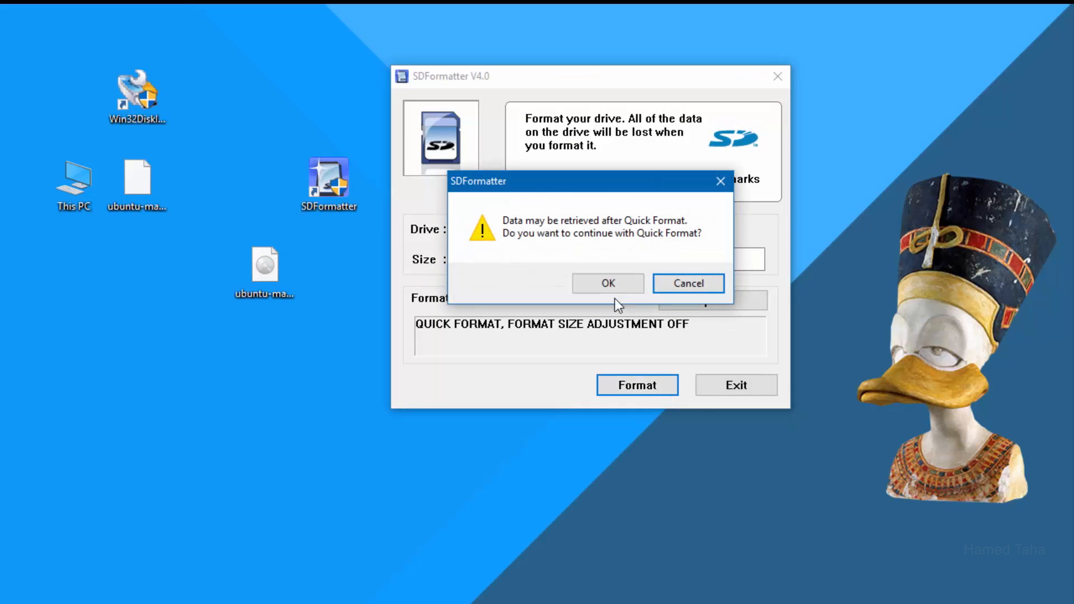
Confirm the quick-format warnings, acknowledge completion, and close SD Formatter
{"action": "left_click_drag", "start_coordinate": [480, 181], "coordinate": [535, 356]}
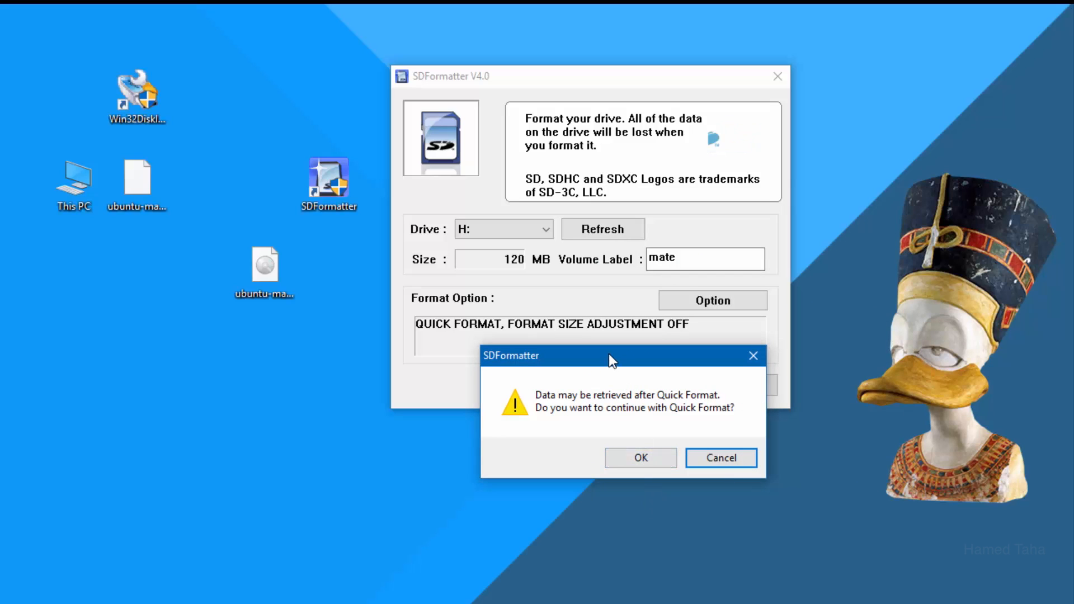
{"action": "left_click", "coordinate": [640, 457]}
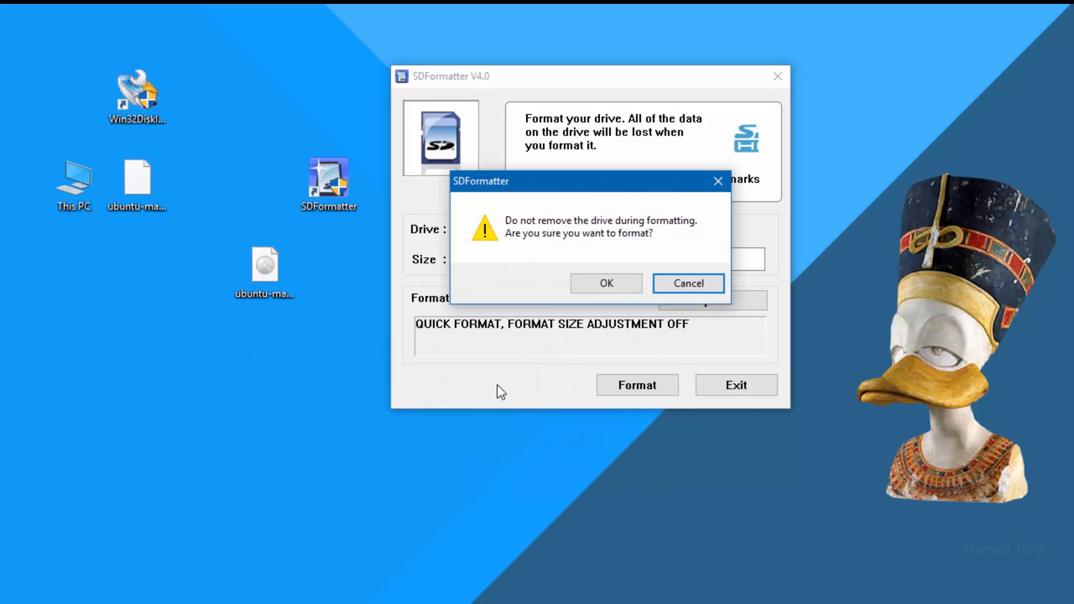
{"action": "left_click", "coordinate": [605, 283]}
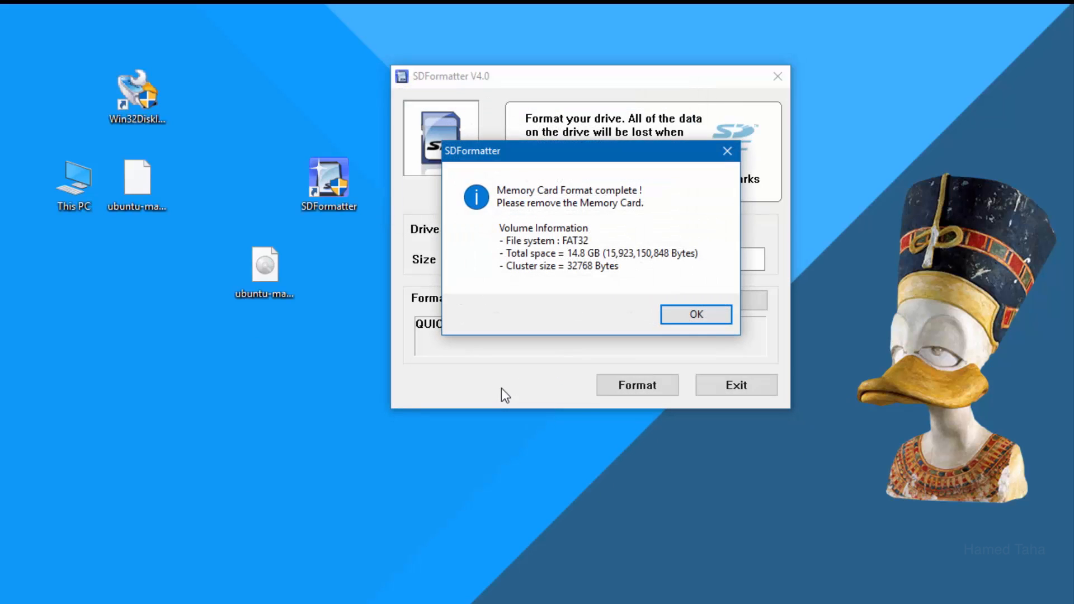
{"action": "left_click", "coordinate": [695, 315]}
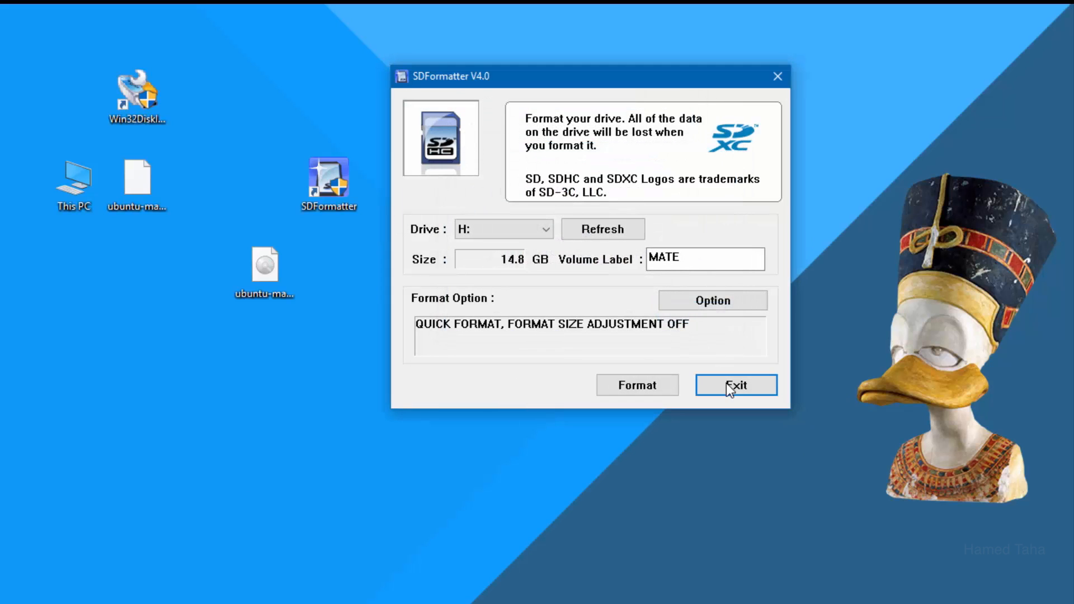
{"action": "left_click", "coordinate": [735, 385]}
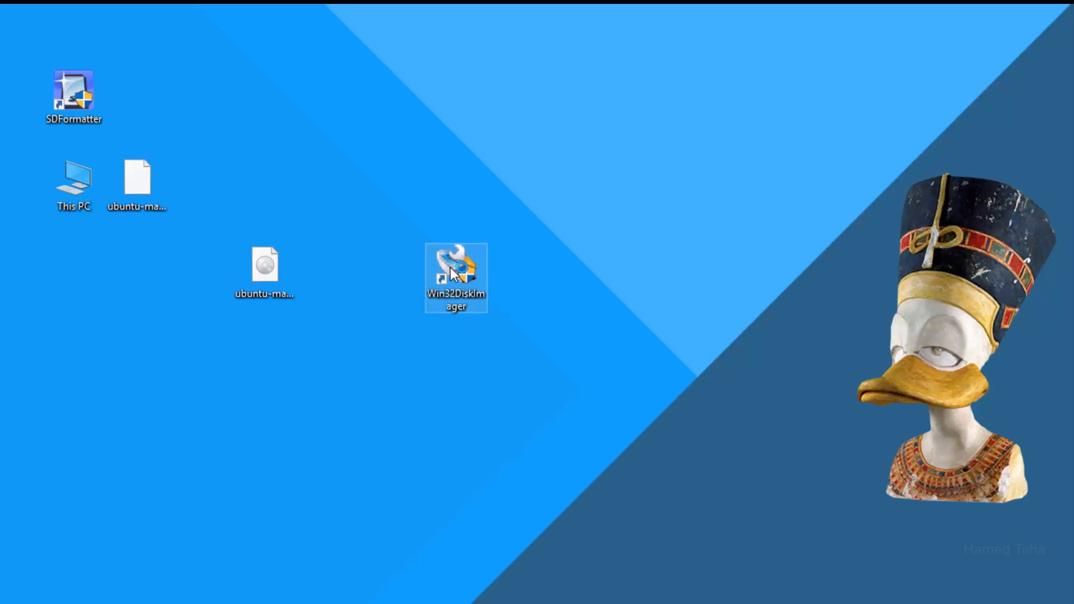
Write the Ubuntu MATE 16.04 beta2 .img to SD card H: with Win32 Disk Imager and confirm success
{"action": "double_click", "coordinate": [455, 268]}
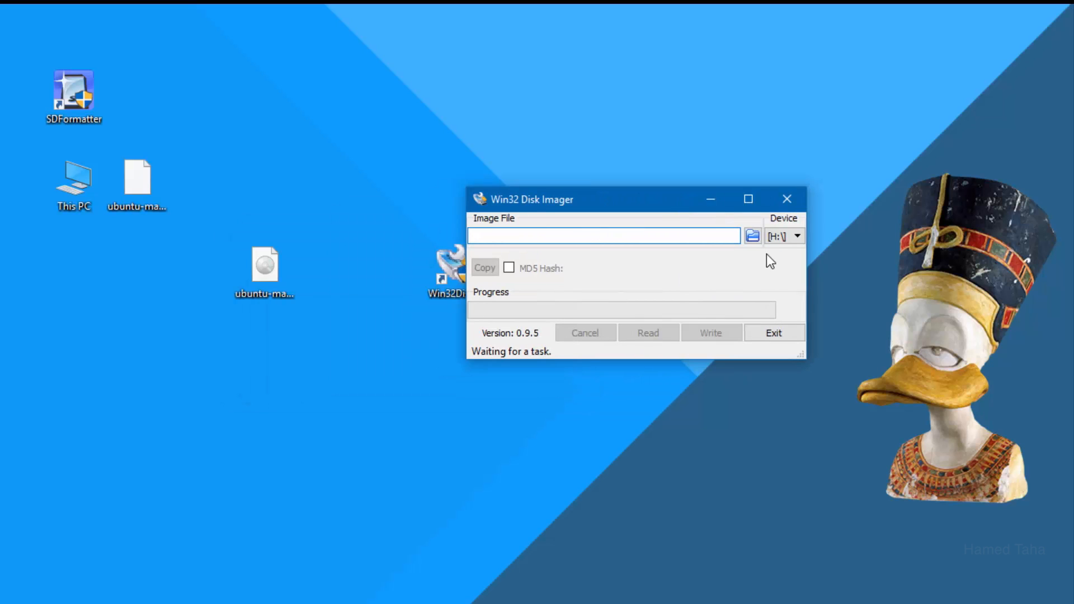
{"action": "left_click", "coordinate": [752, 236]}
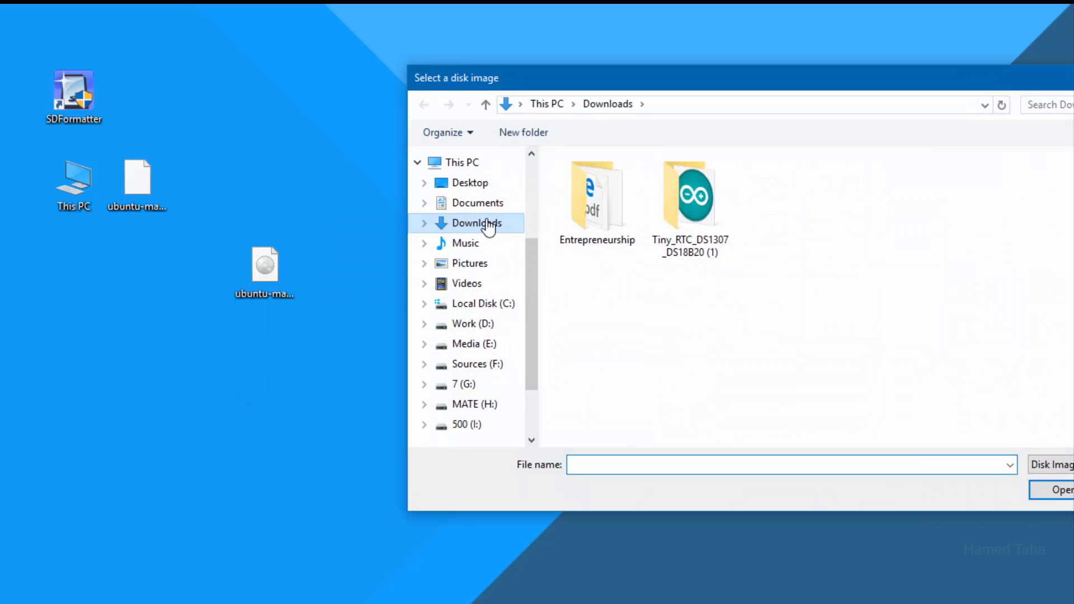
{"action": "left_click", "coordinate": [1060, 488]}
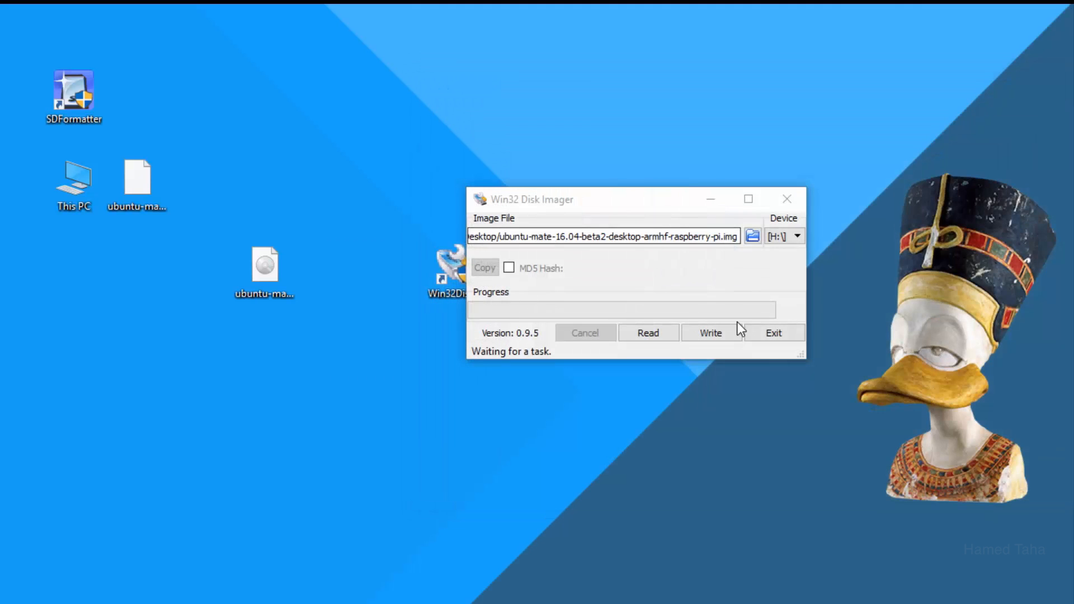
{"action": "left_click", "coordinate": [711, 334]}
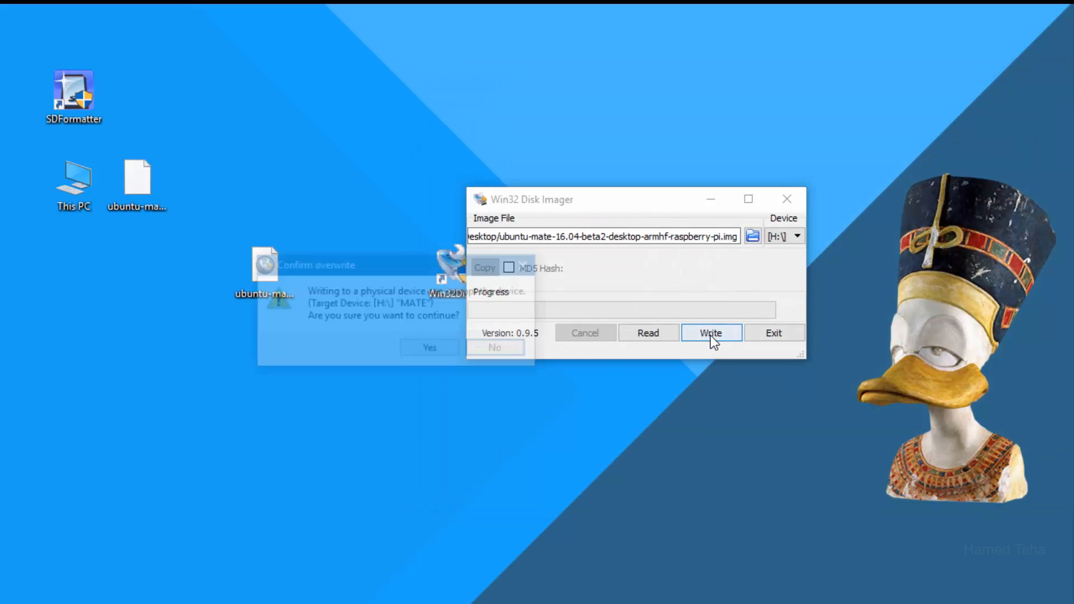
{"action": "left_click", "coordinate": [710, 333]}
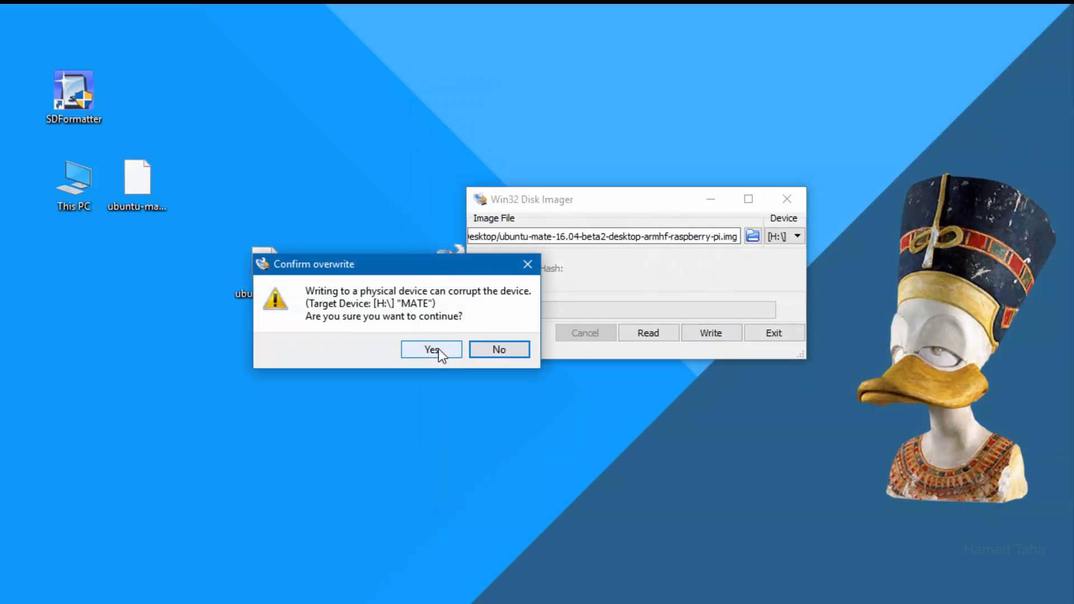
{"action": "left_click", "coordinate": [430, 349]}
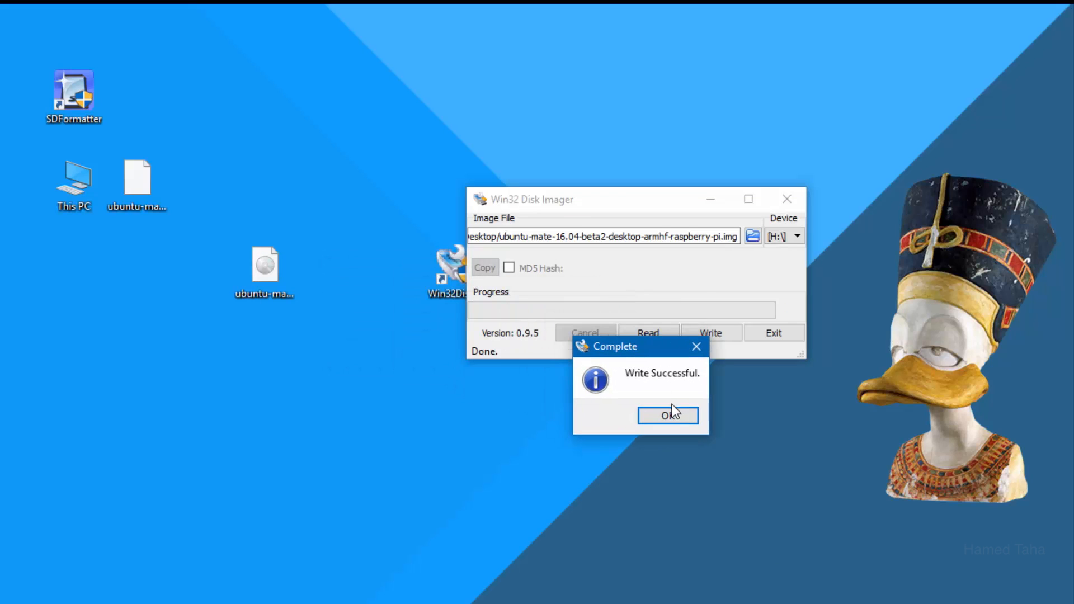
{"action": "left_click", "coordinate": [666, 416]}
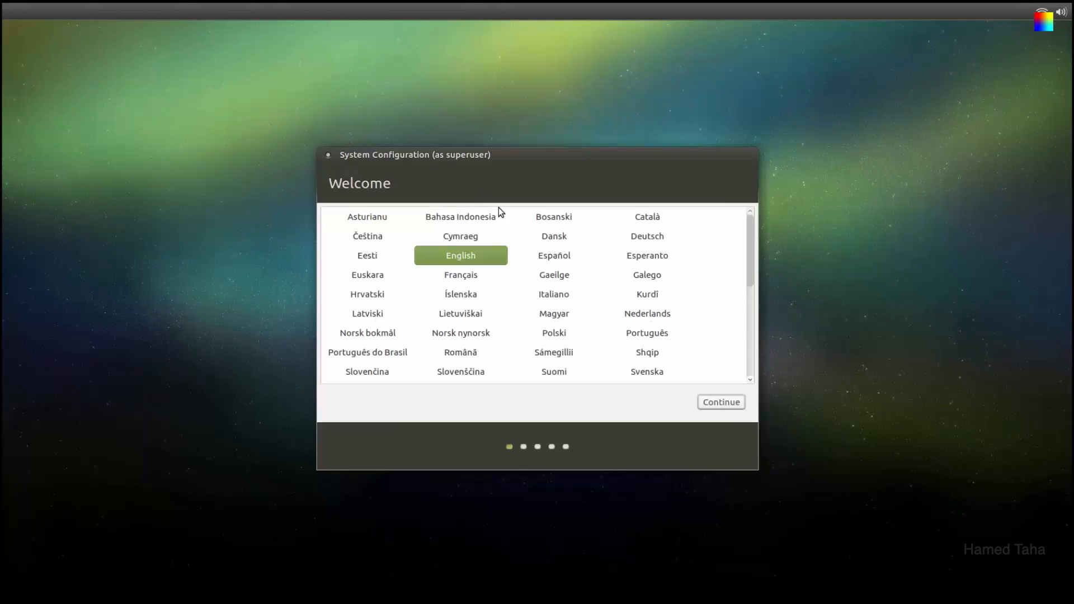
{"action": "mouse_move", "coordinate": [370, 278]}
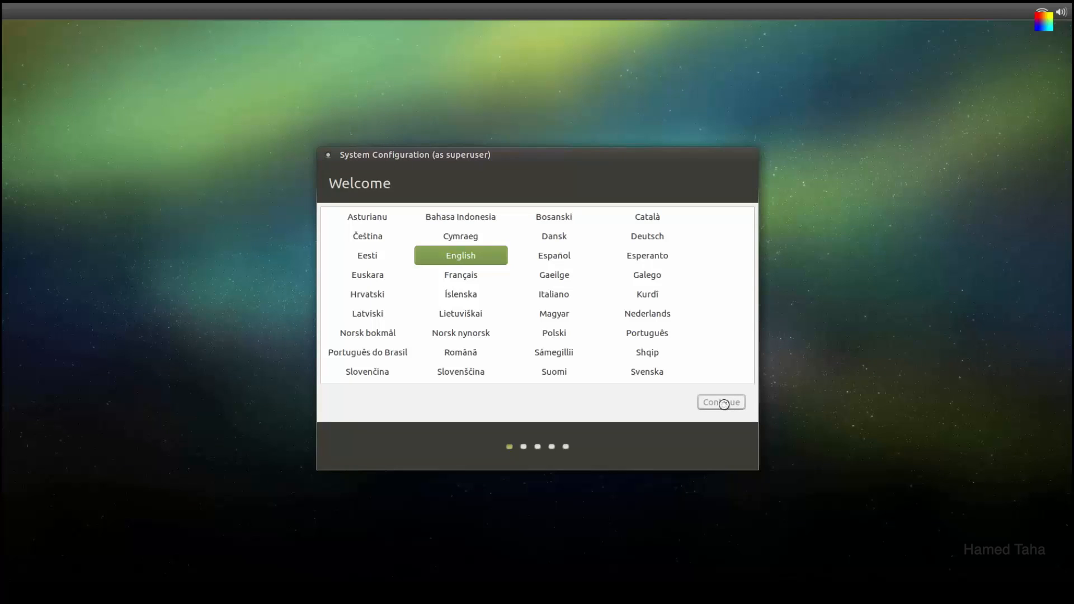
Accept English and keep the default US keyboard layout in System Configuration
{"action": "left_click", "coordinate": [721, 402]}
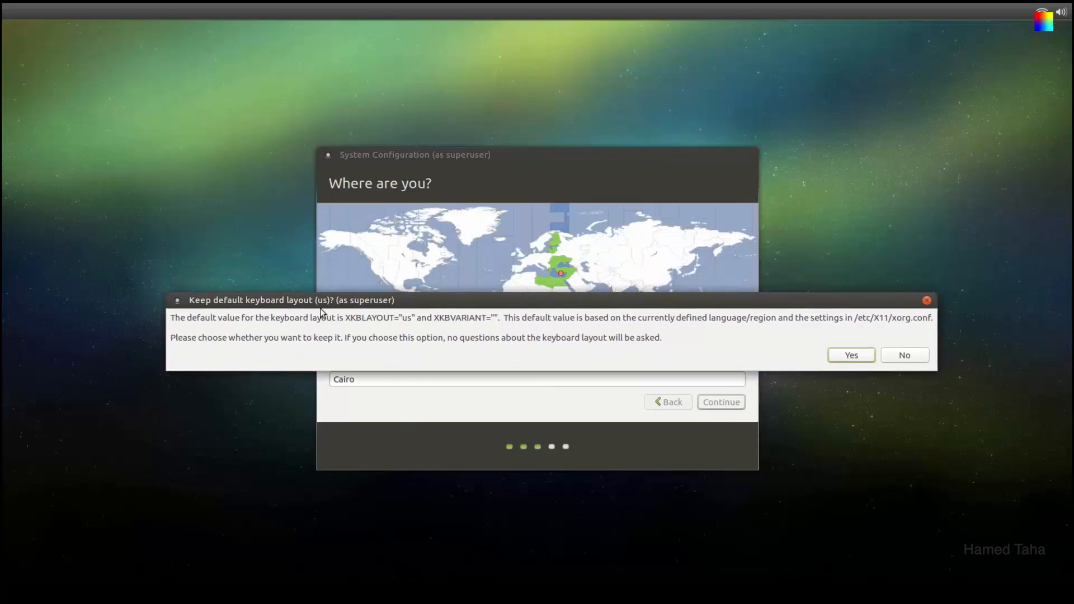
{"action": "left_click", "coordinate": [904, 355]}
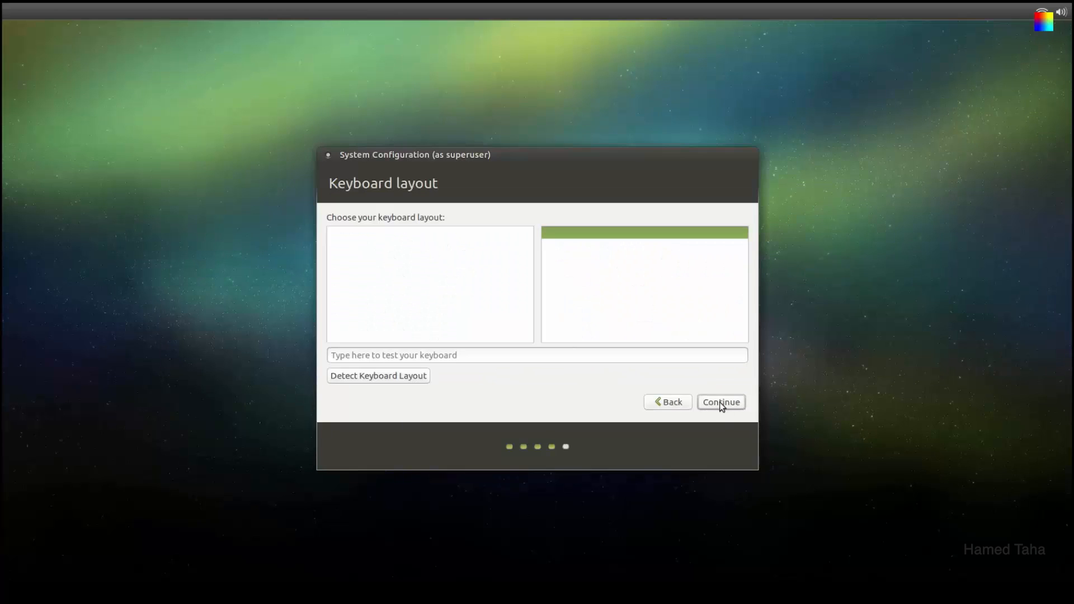
{"action": "left_click", "coordinate": [720, 402]}
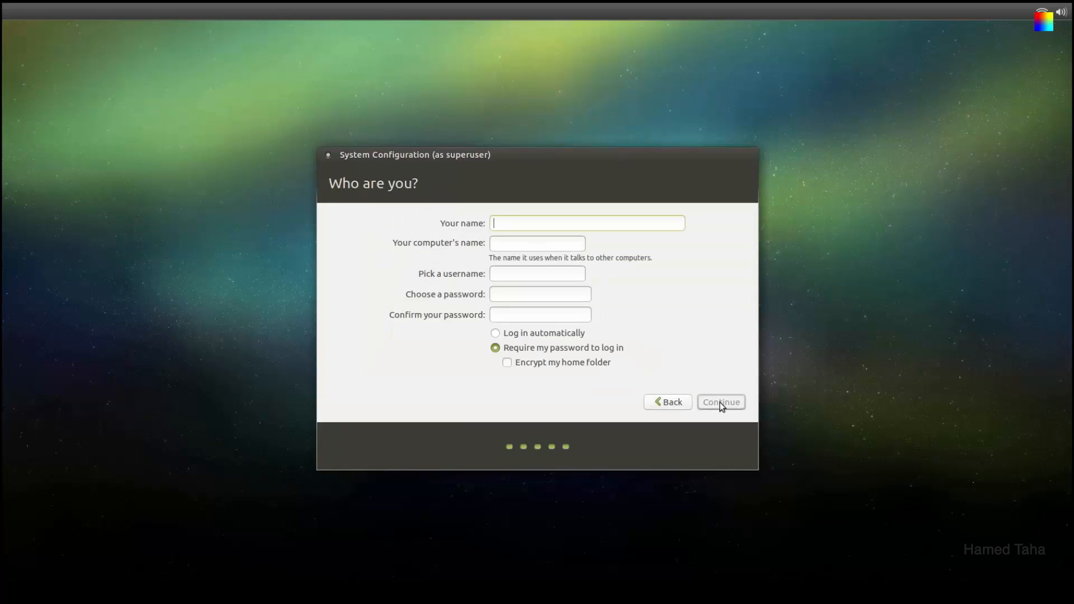
{"action": "type", "text": "@hamedtaha"}
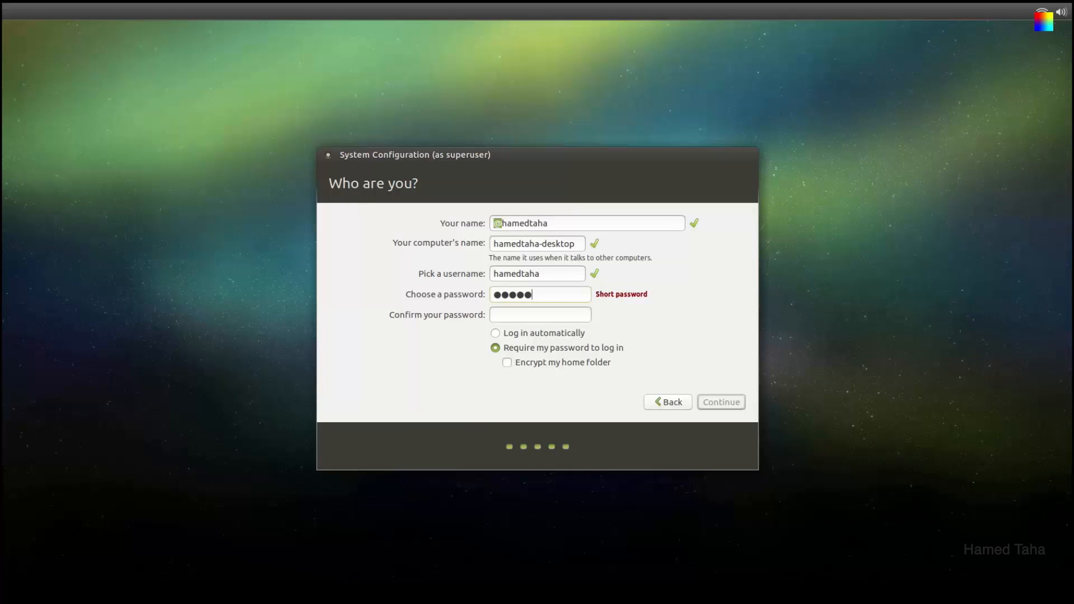
{"action": "type", "text": "•••"}
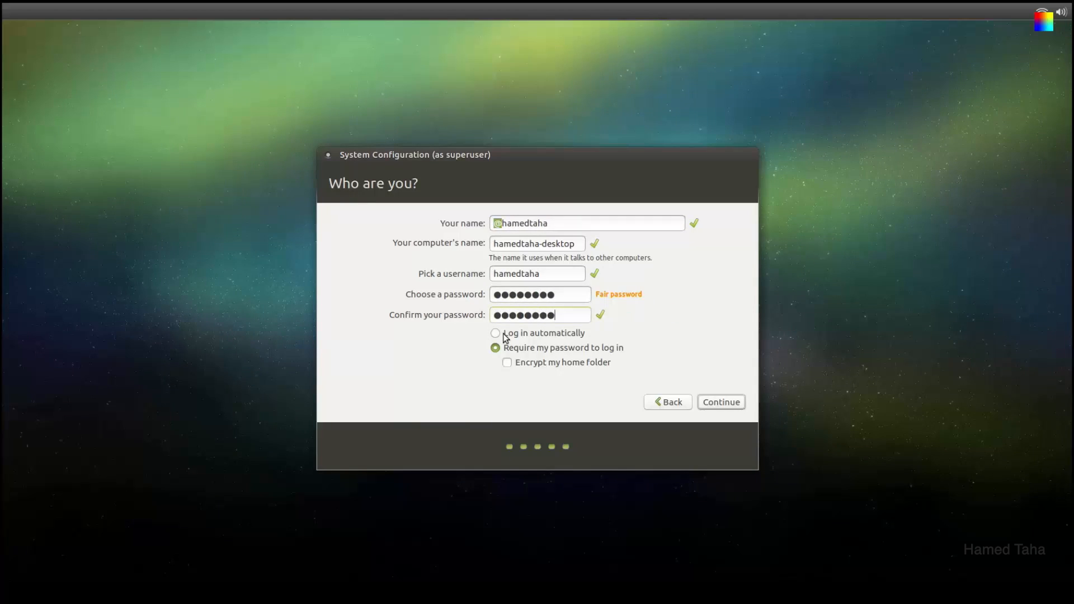
{"action": "left_click", "coordinate": [496, 334]}
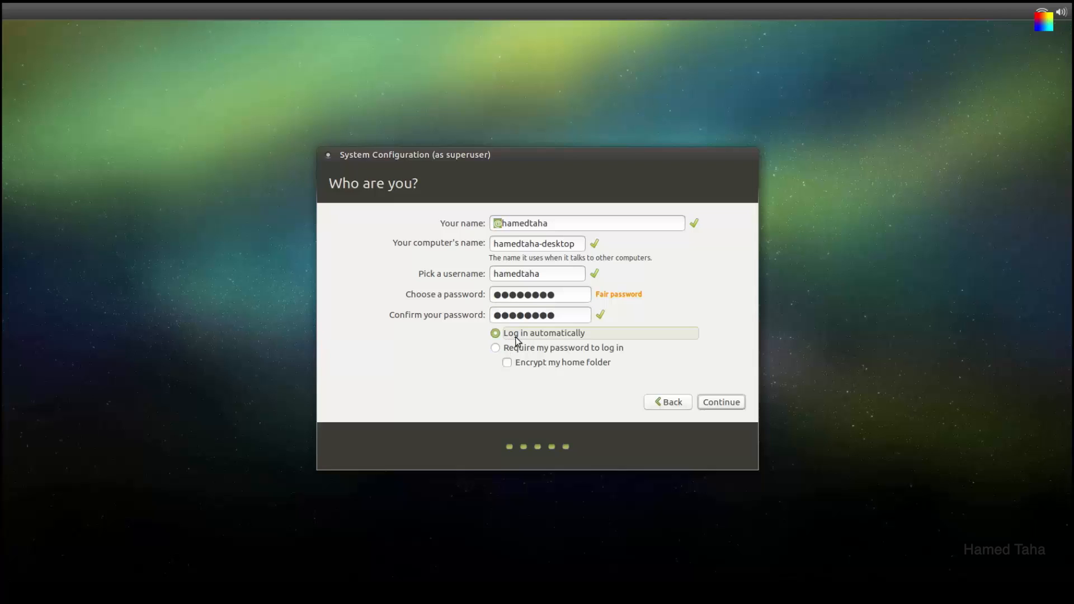
{"action": "left_click", "coordinate": [719, 402]}
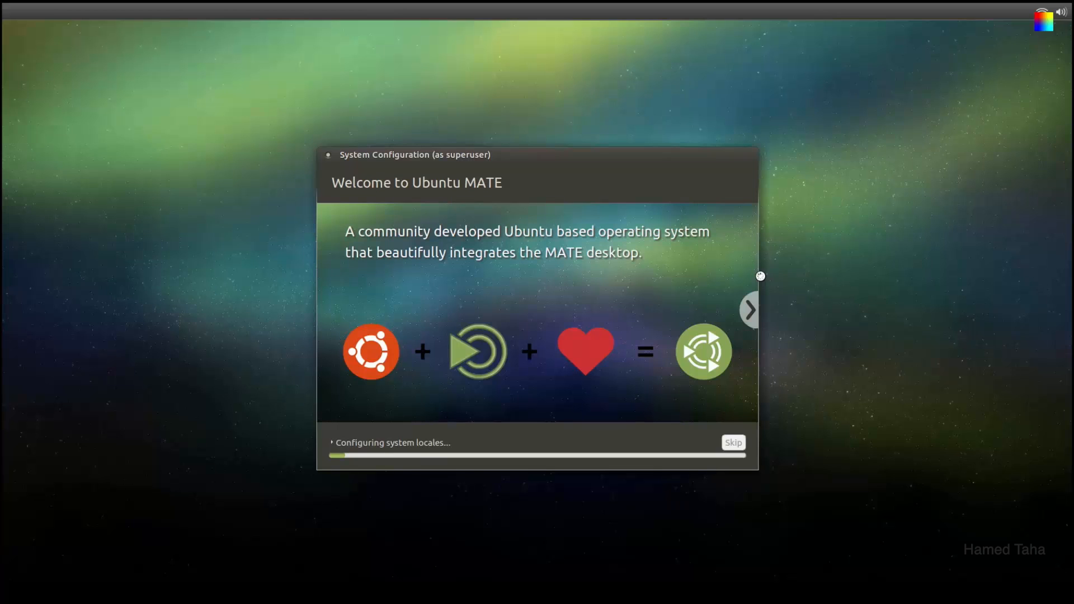
Let the setup slideshow finish and ignore the Low Disk Space warning
{"action": "left_click", "coordinate": [750, 310]}
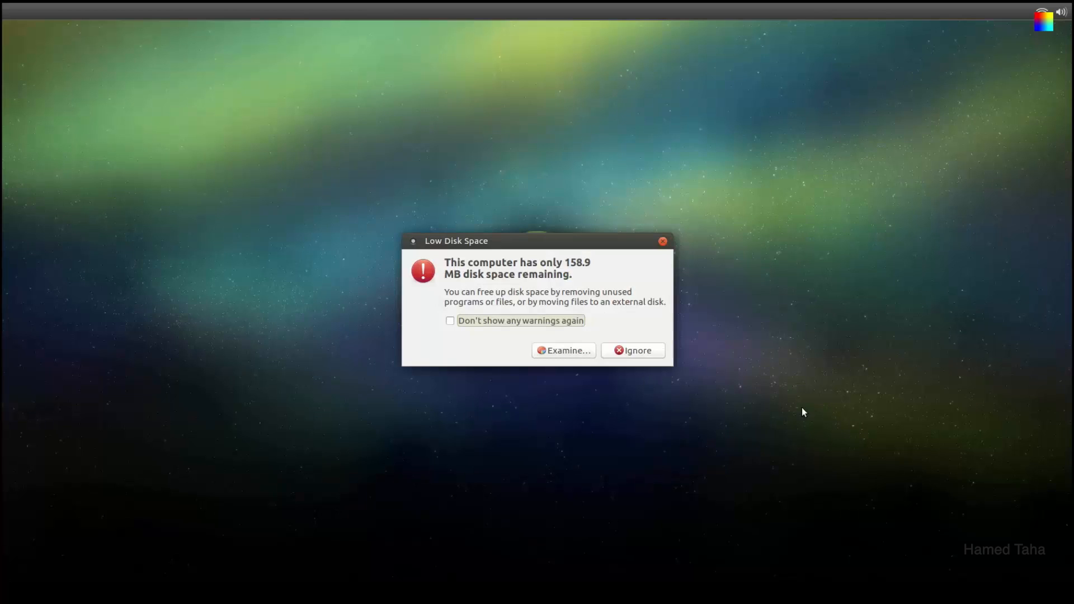
{"action": "left_click", "coordinate": [562, 350]}
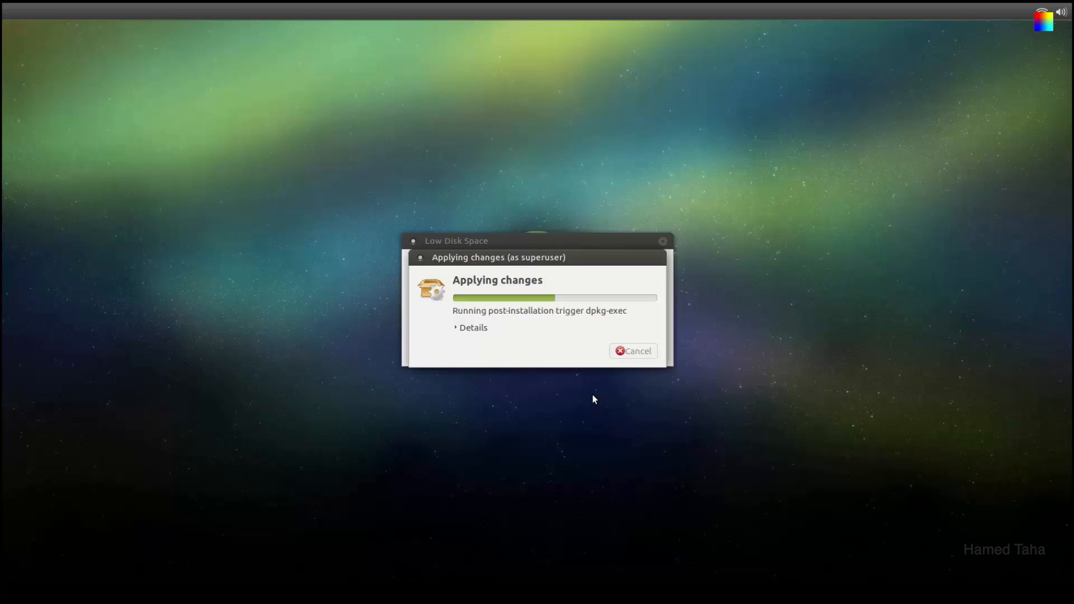
{"action": "mouse_move", "coordinate": [537, 249]}
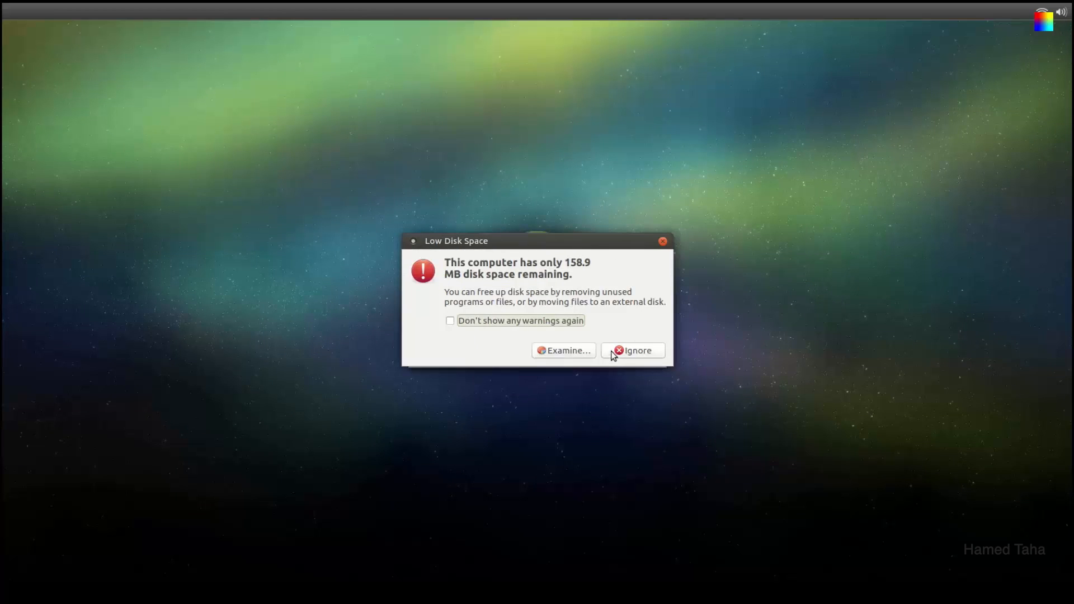
{"action": "left_click", "coordinate": [637, 350]}
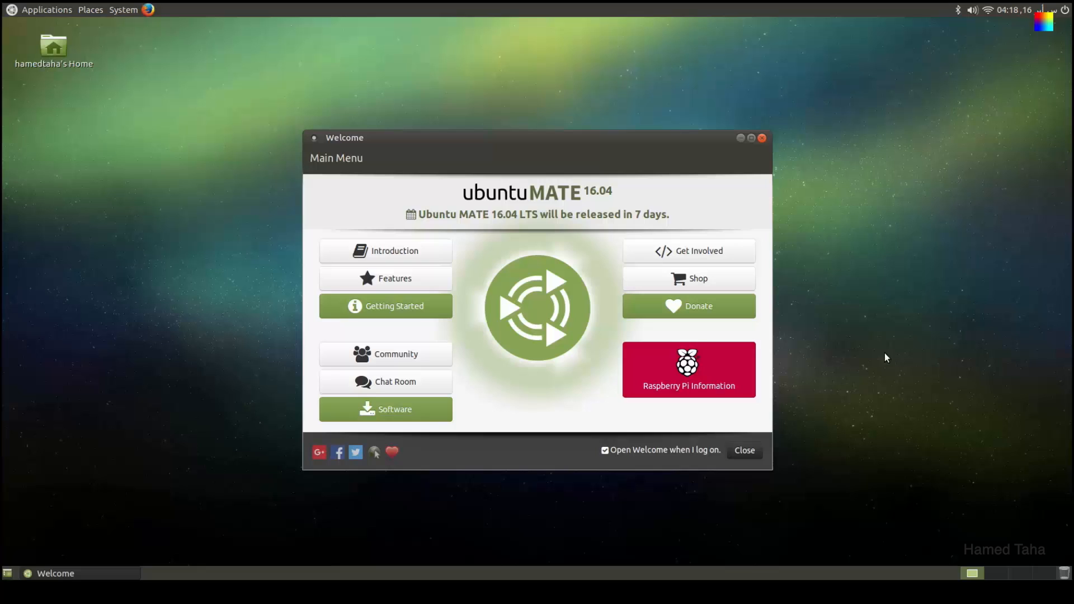
{"action": "mouse_move", "coordinate": [632, 444]}
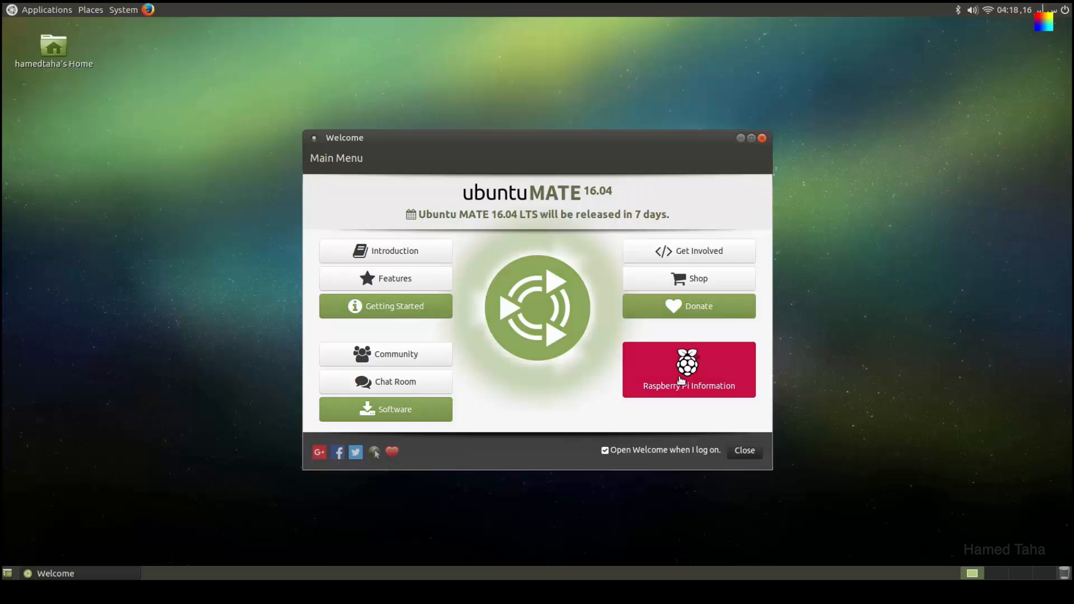
Resize the file system from Welcome's Raspberry Pi Information page to fill the micro-SD card
{"action": "left_click", "coordinate": [688, 370]}
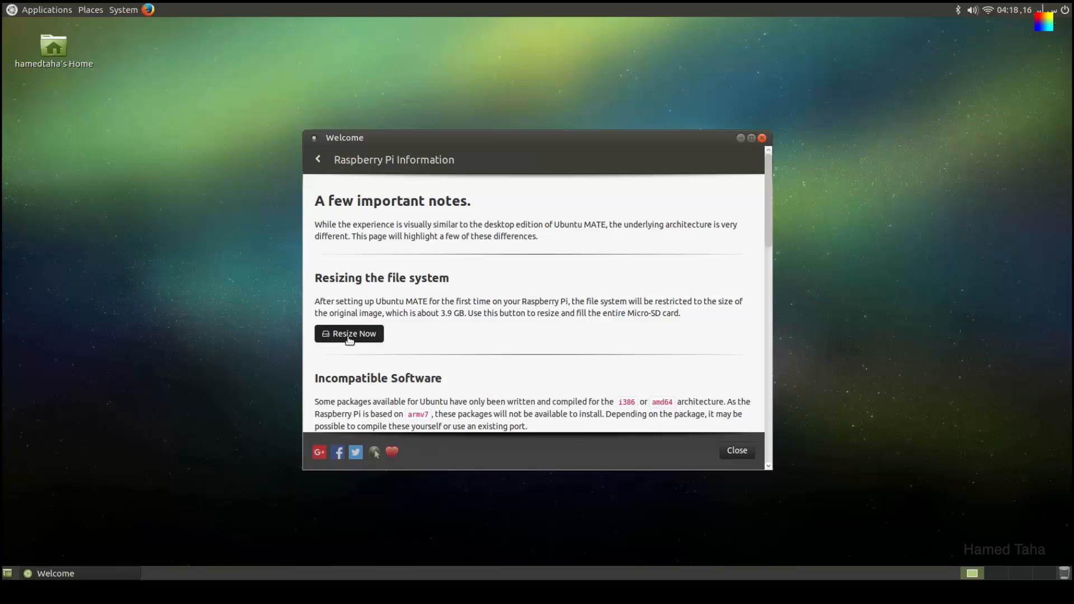
{"action": "left_click", "coordinate": [349, 333]}
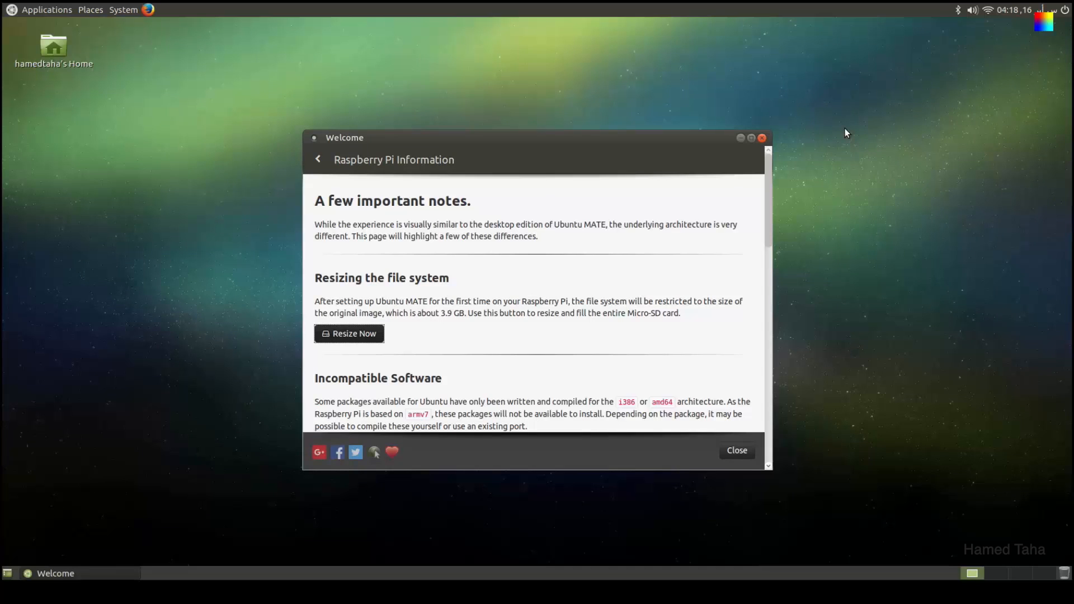
{"action": "left_click", "coordinate": [736, 449]}
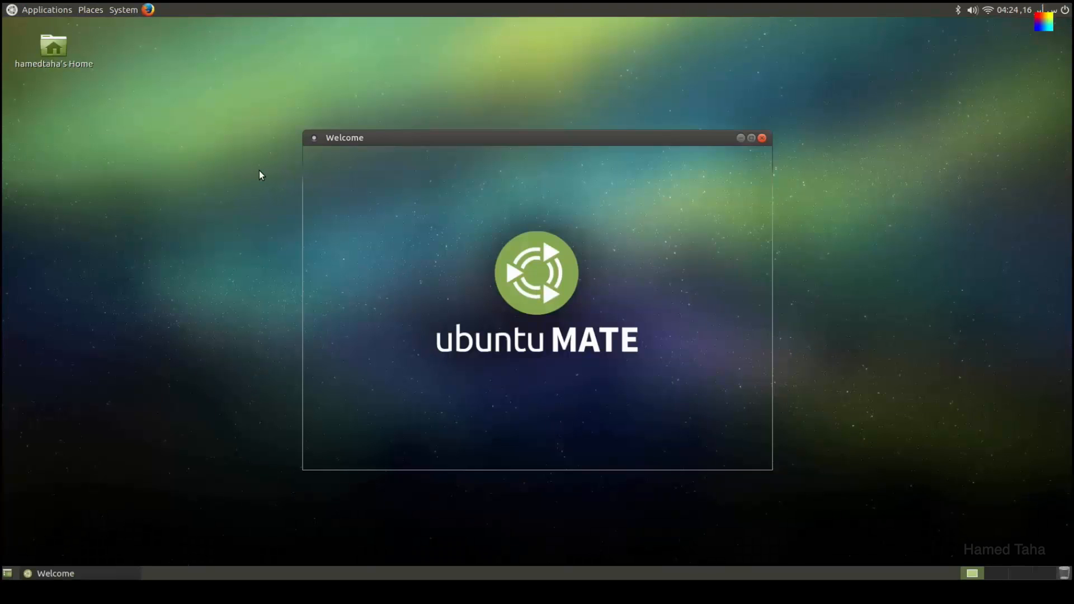
Choose a light textured wallpaper in Appearance Preferences and close the dialog
{"action": "left_click", "coordinate": [762, 137]}
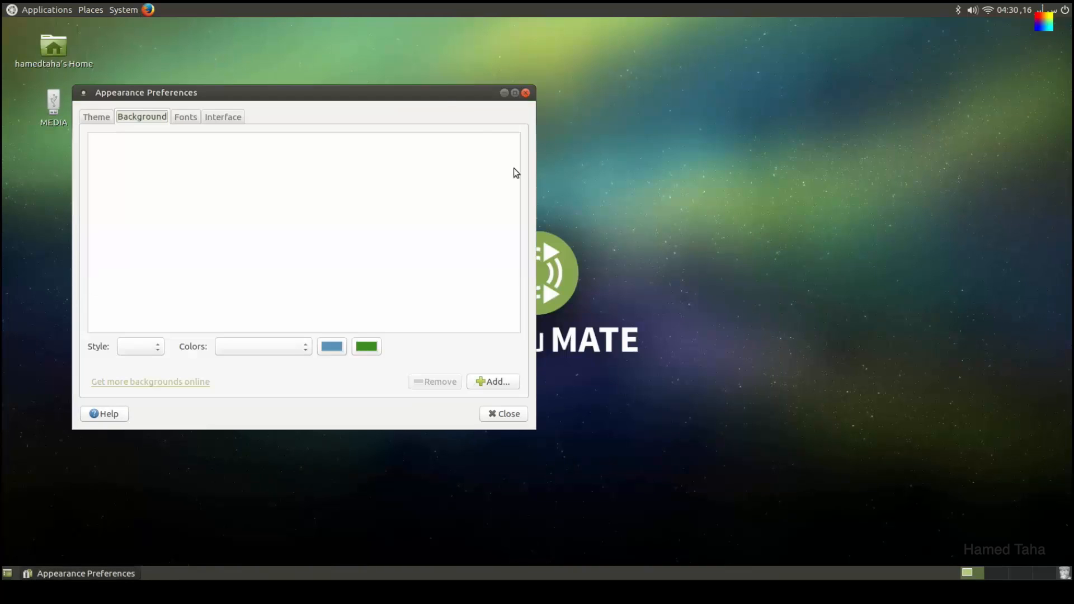
{"action": "left_click_drag", "start_coordinate": [146, 93], "coordinate": [646, 76]}
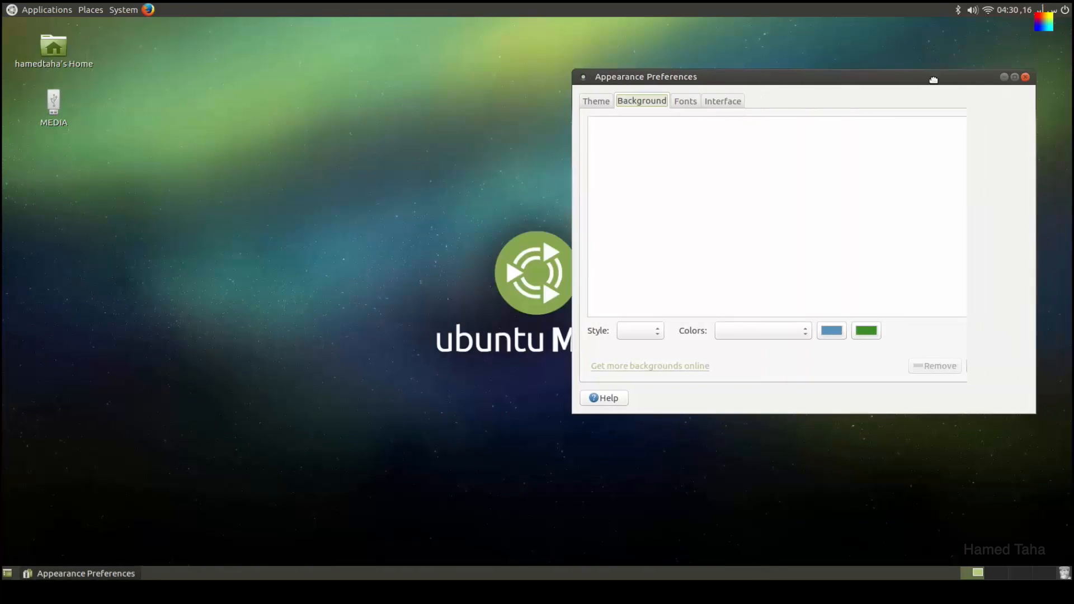
{"action": "mouse_move", "coordinate": [825, 209]}
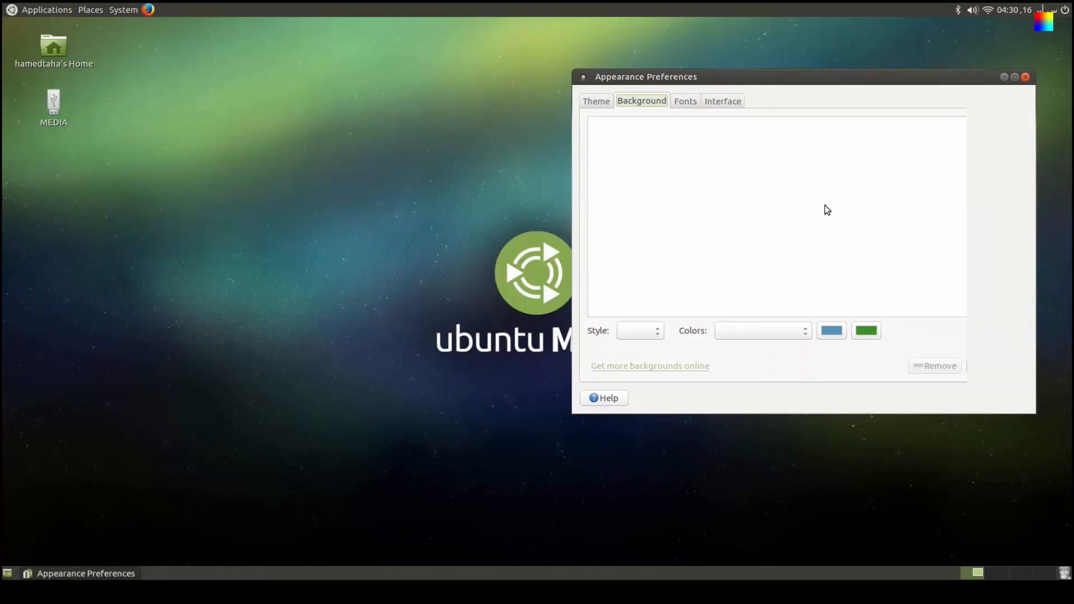
{"action": "mouse_move", "coordinate": [649, 393]}
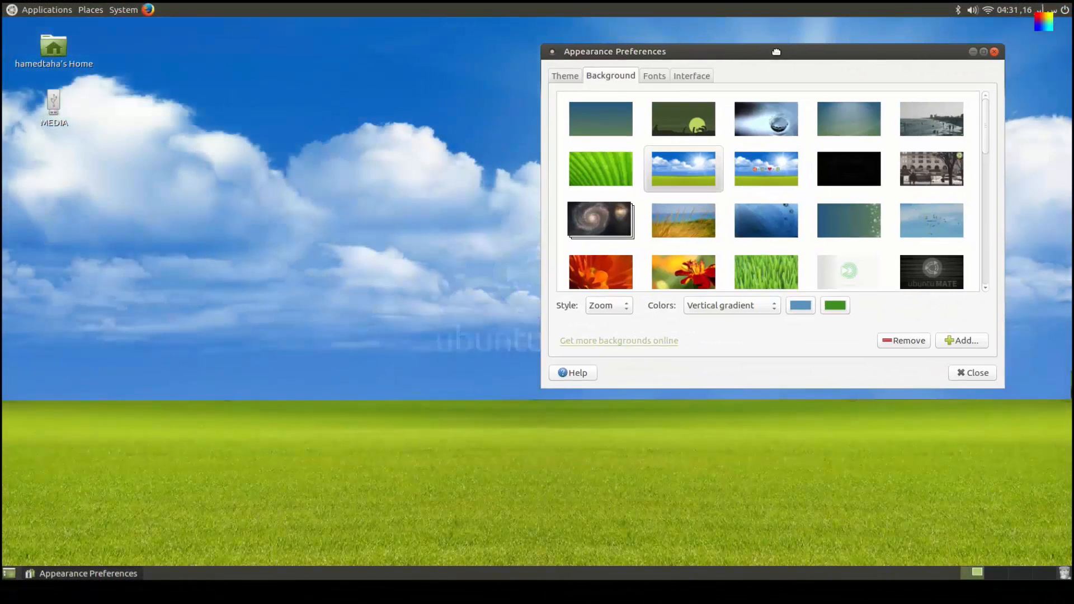
{"action": "left_click", "coordinate": [600, 119]}
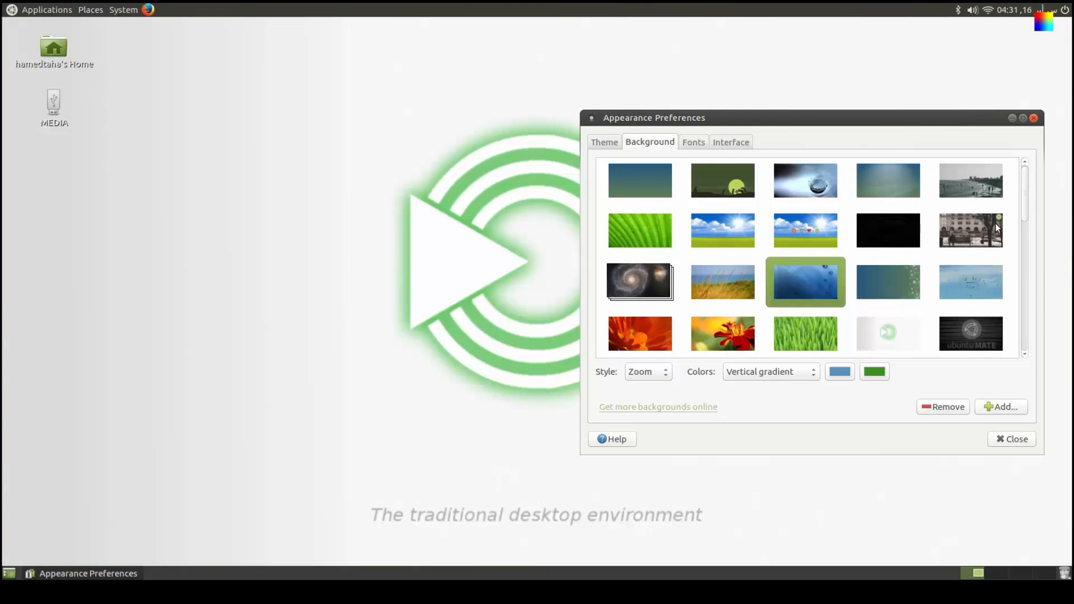
{"action": "left_click", "coordinate": [970, 230]}
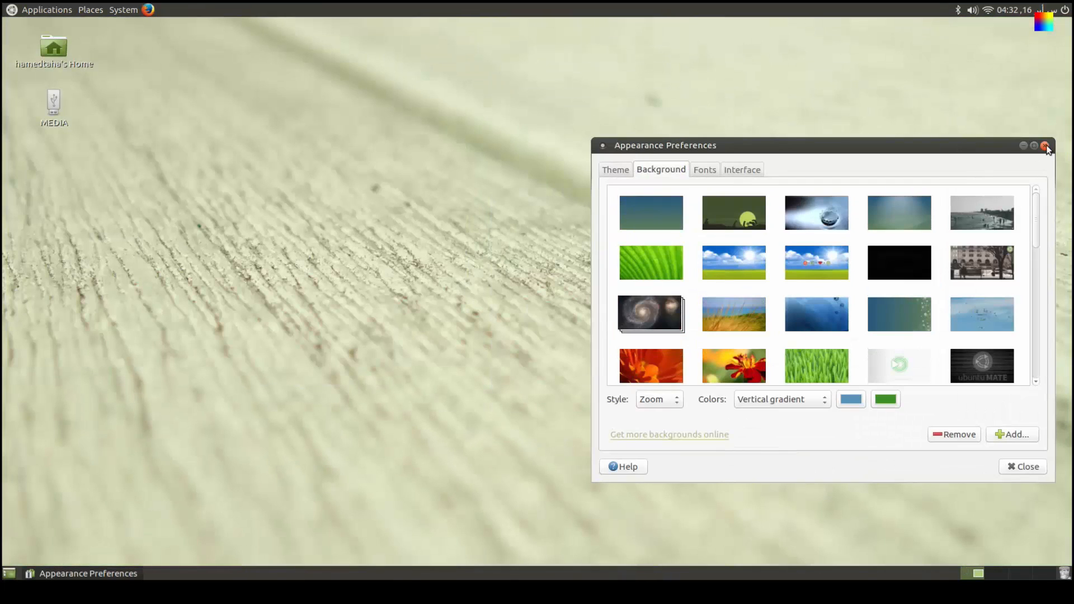
{"action": "left_click", "coordinate": [1045, 146]}
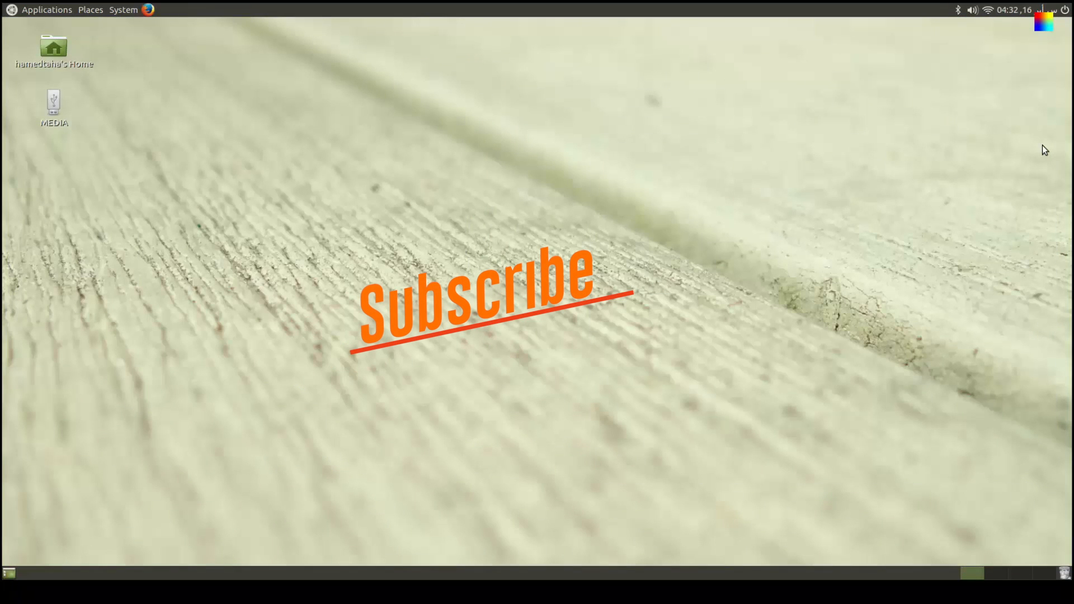